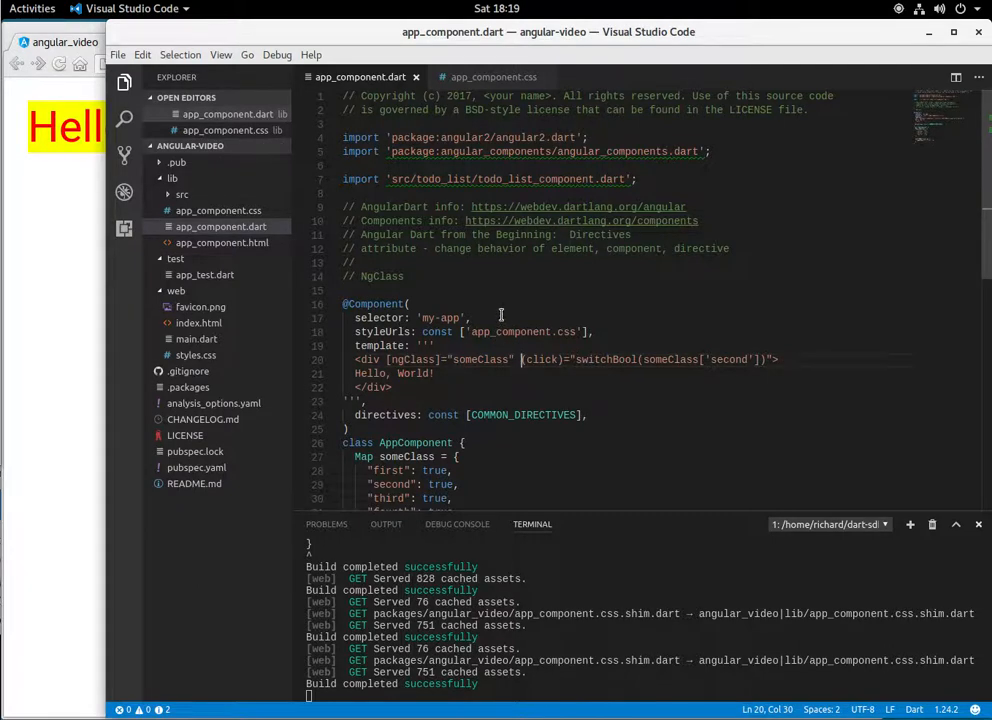
mouse_move(529, 283)
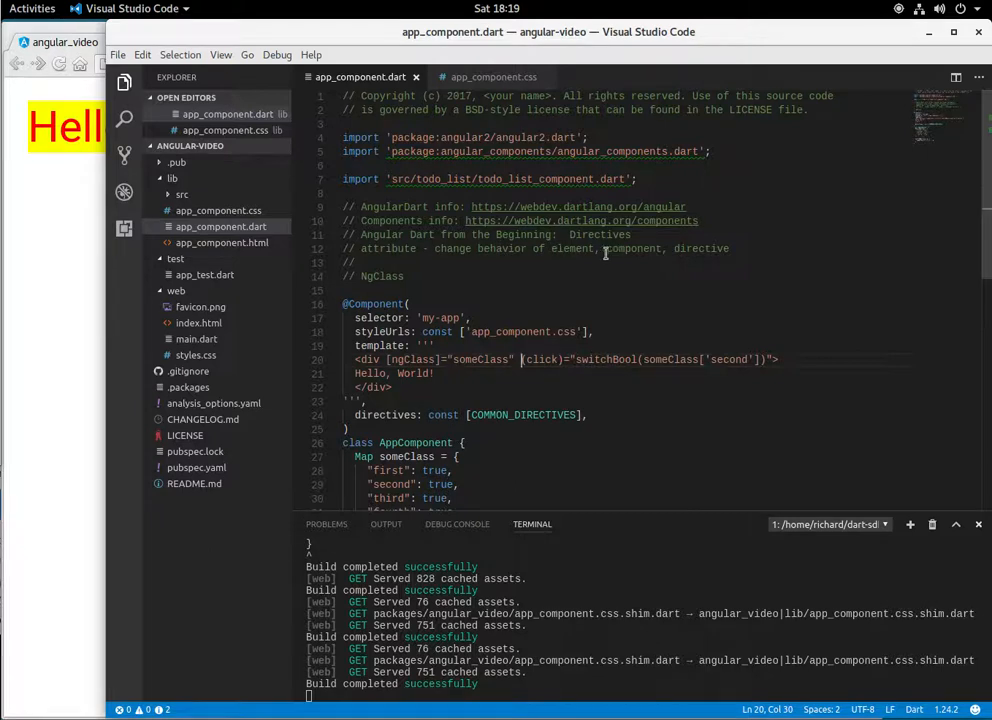
mouse_move(483, 272)
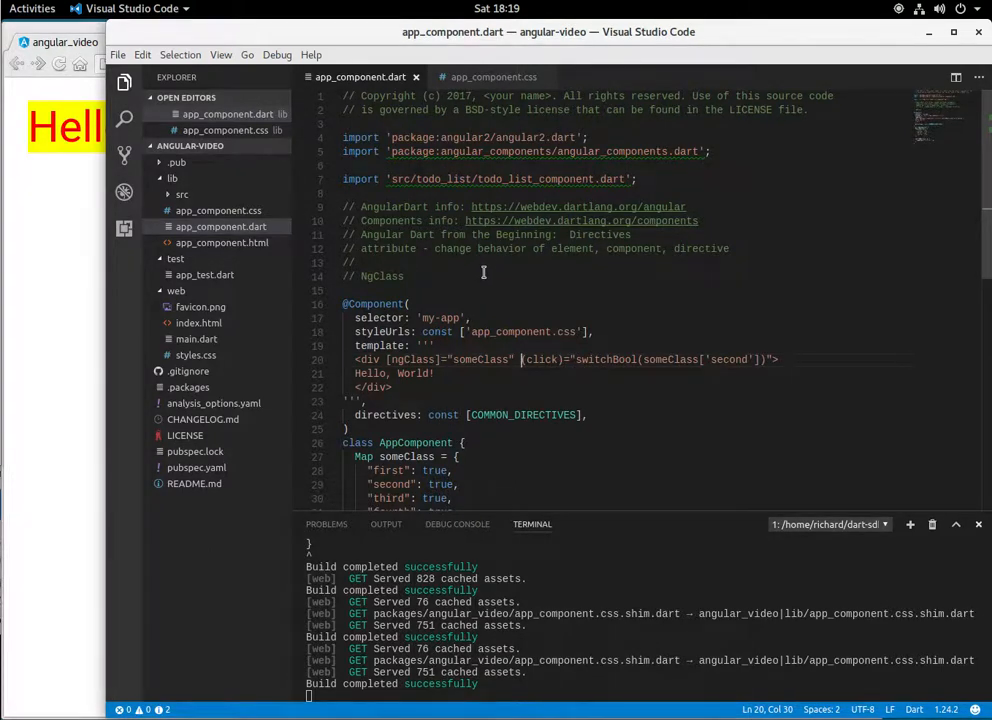
mouse_move(594, 248)
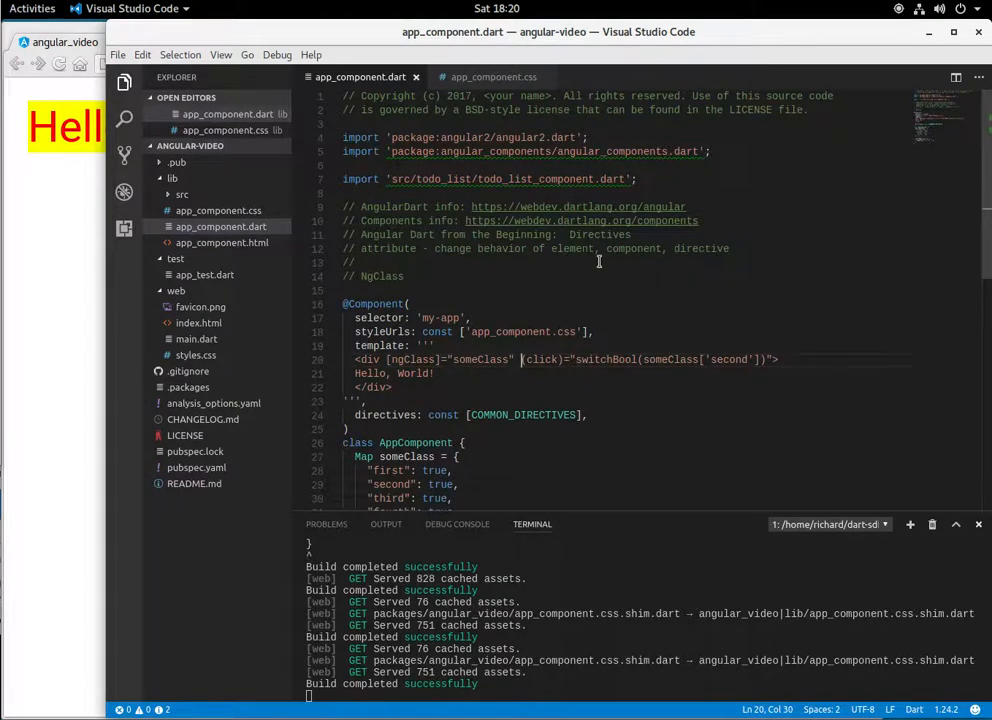
mouse_move(569, 272)
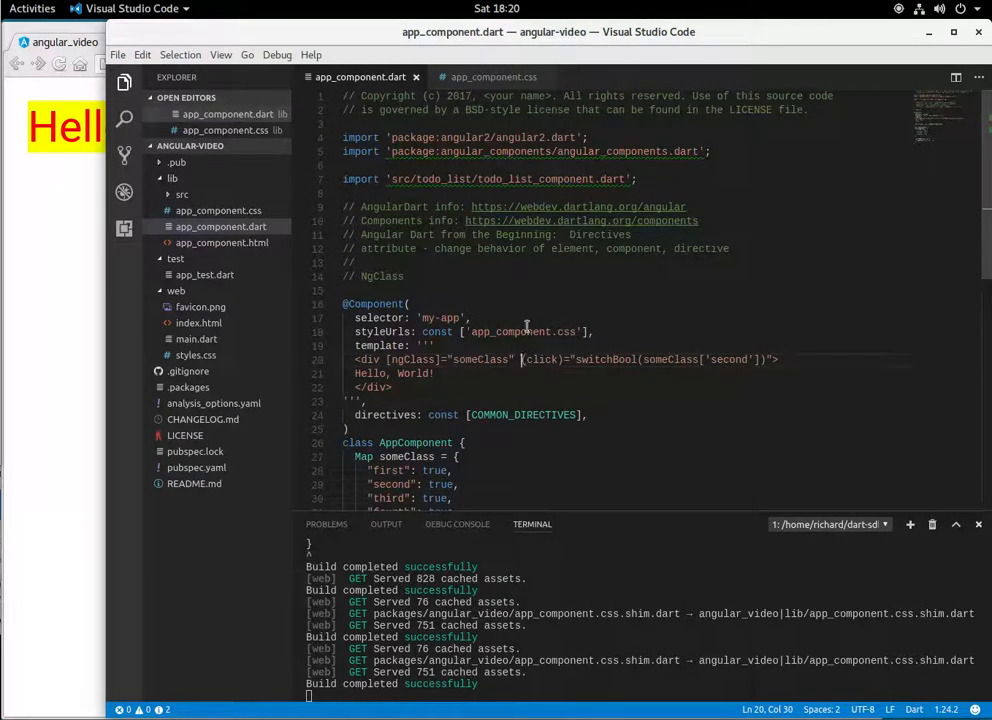
mouse_move(582, 277)
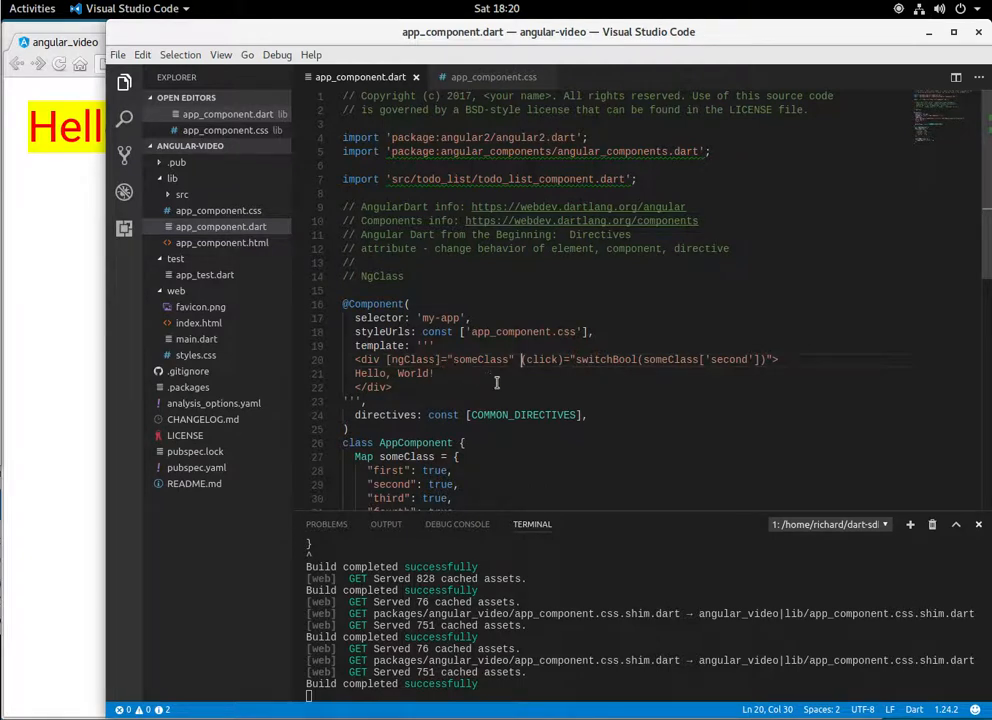
mouse_move(505, 381)
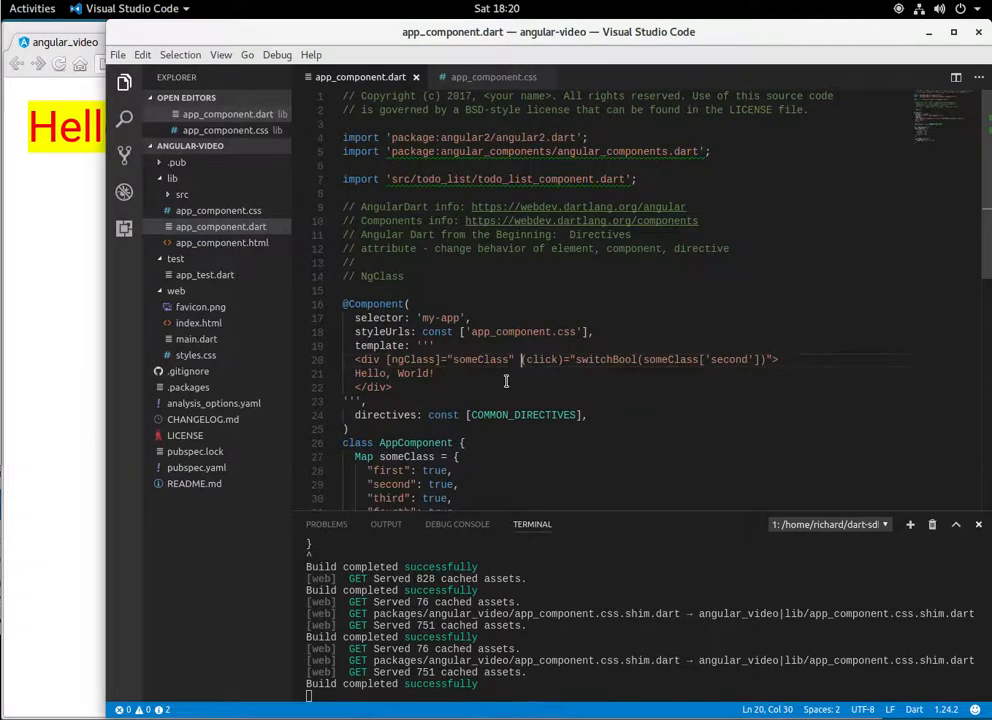
mouse_move(400, 359)
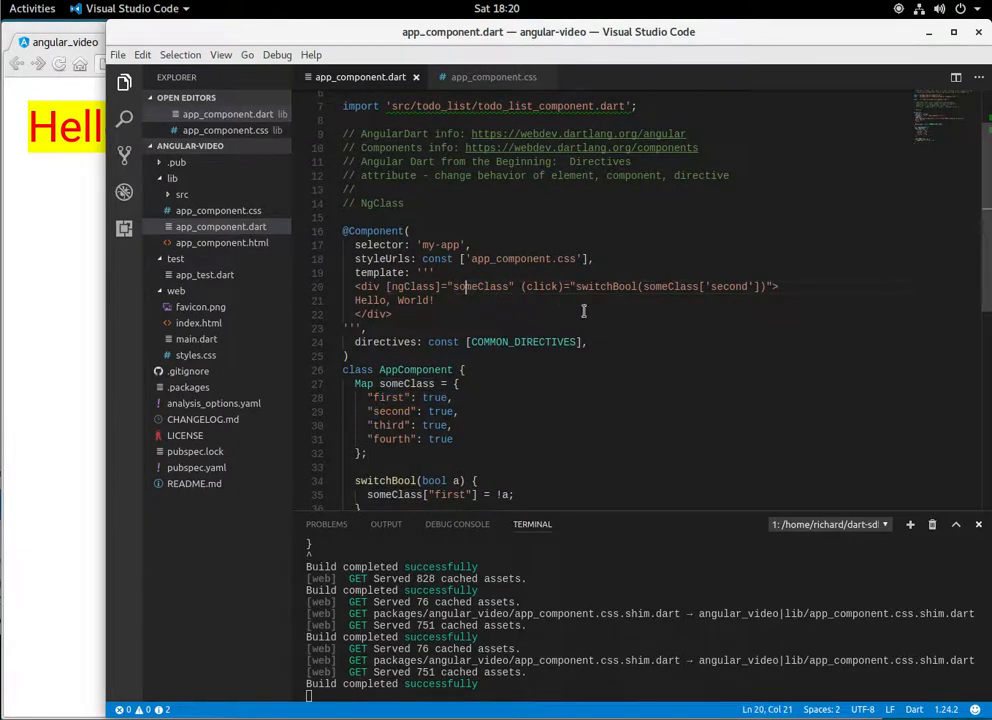
mouse_move(405, 307)
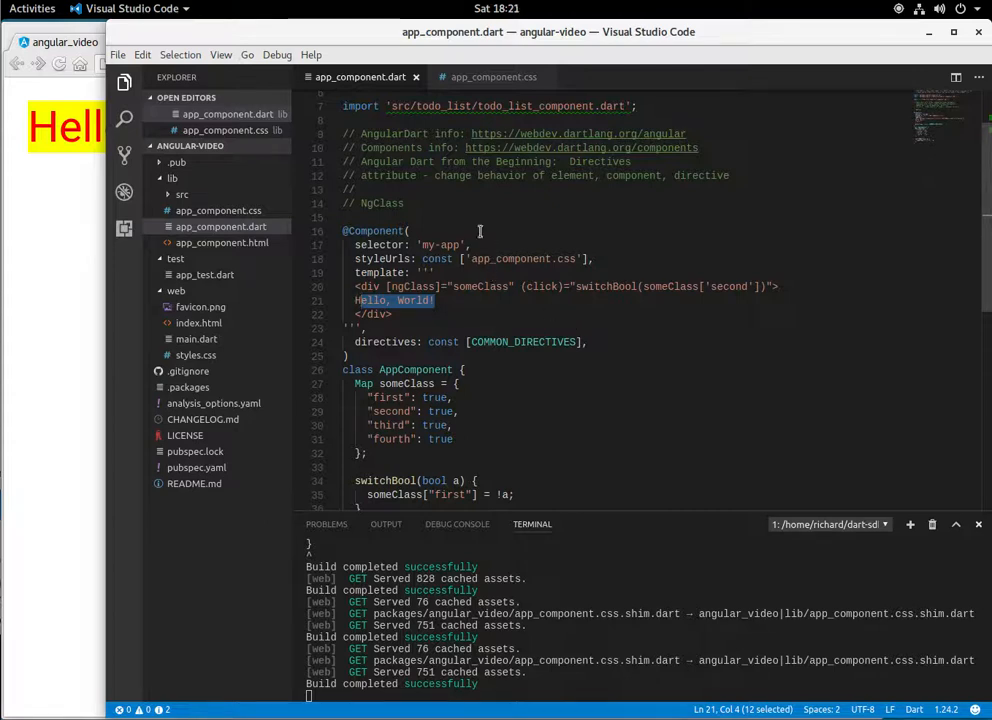
mouse_move(585, 234)
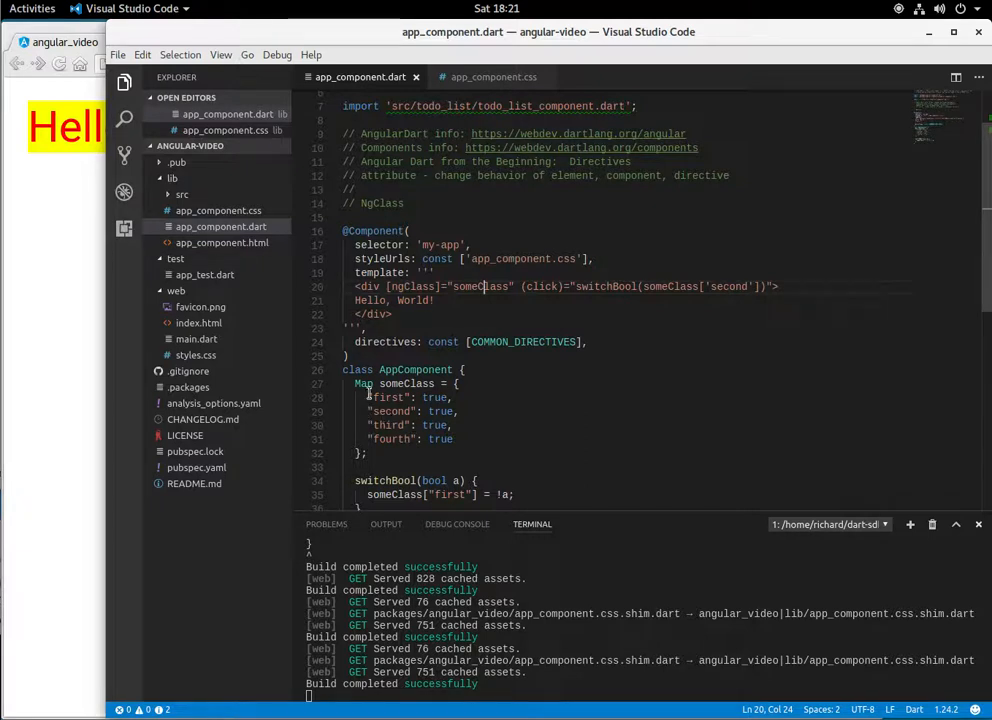
Step: Review the 'first' key in the someClass map, then bring Chromium's Hello, World! page forward
double_click(390, 397)
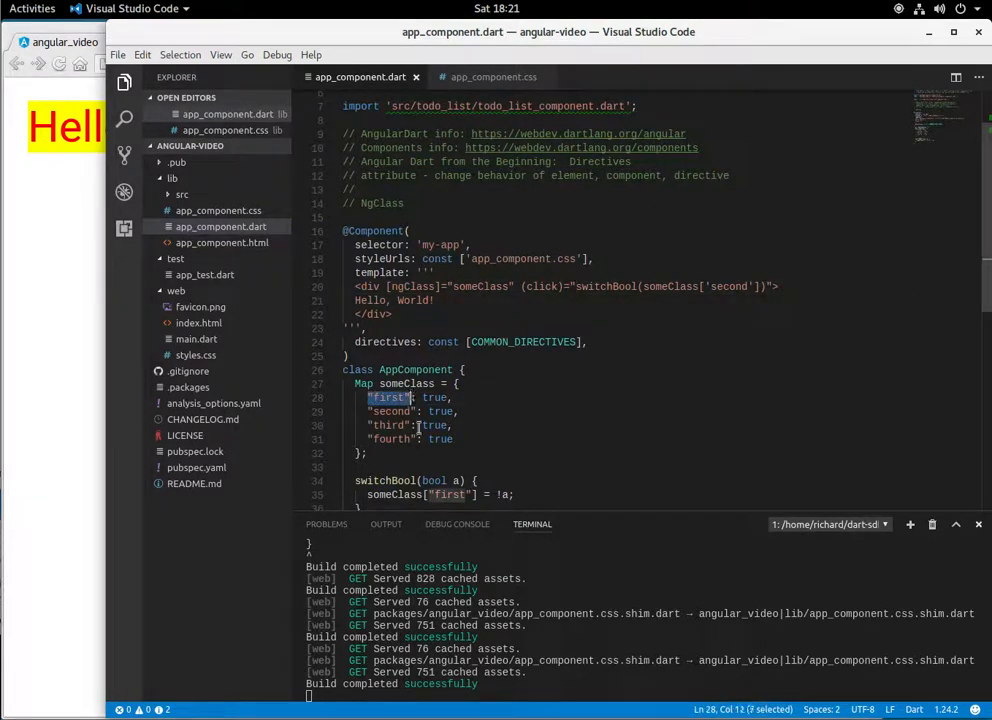
mouse_move(420, 439)
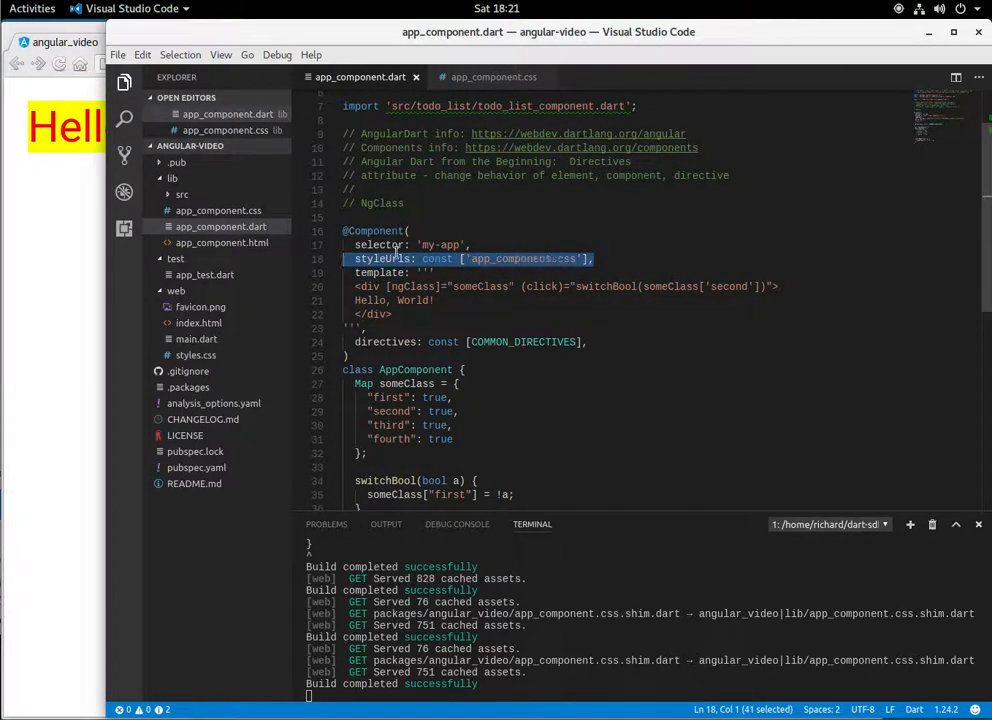
click(492, 77)
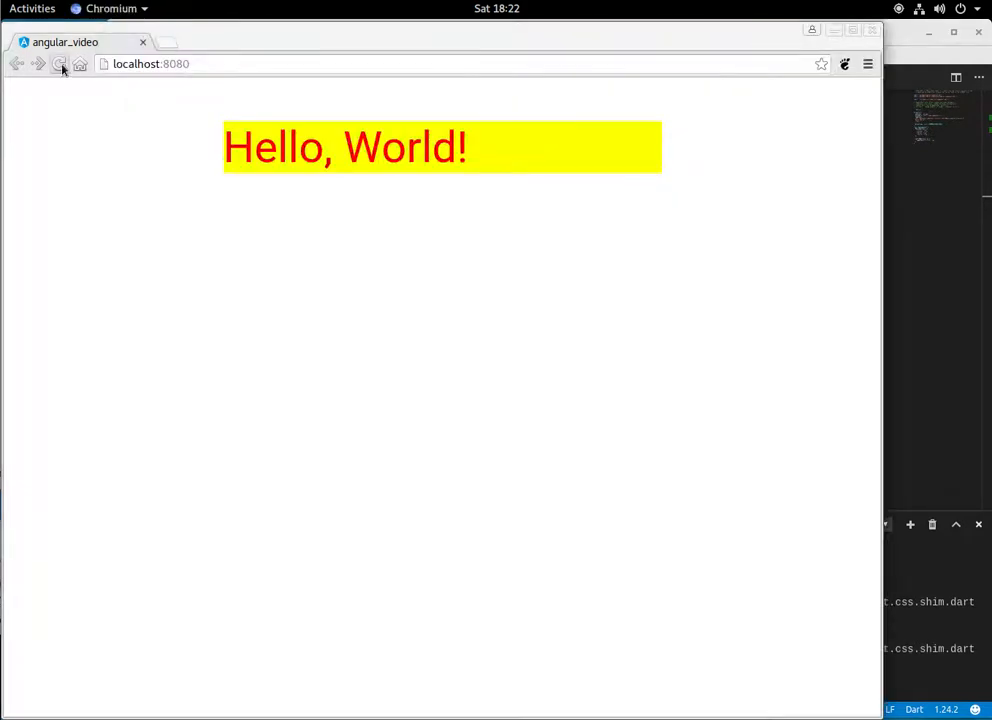
Step: Reload the Hello, World! page in Chromium to see the current styling
click(62, 64)
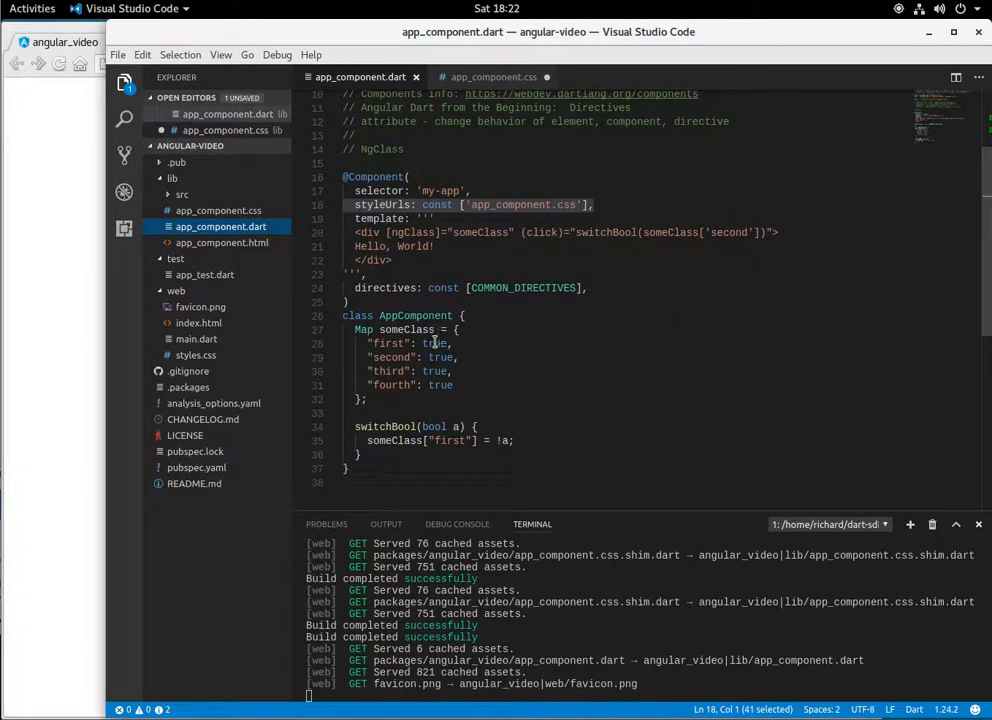
Step: Change the click handler's someClass key from 'second' to 'first'
click(436, 371)
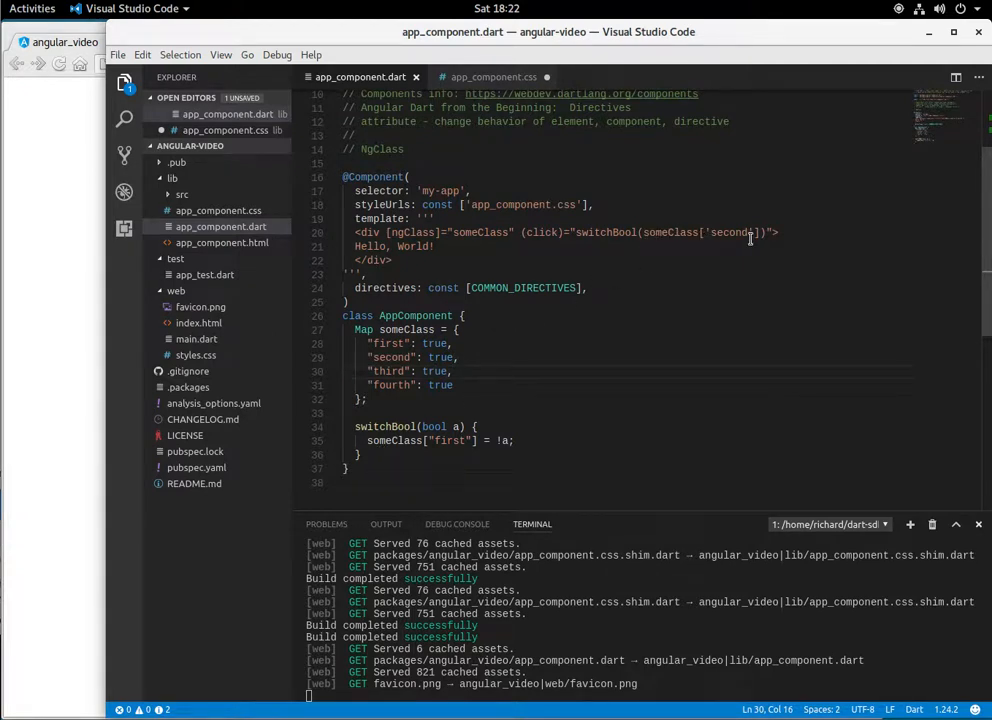
double_click(730, 232)
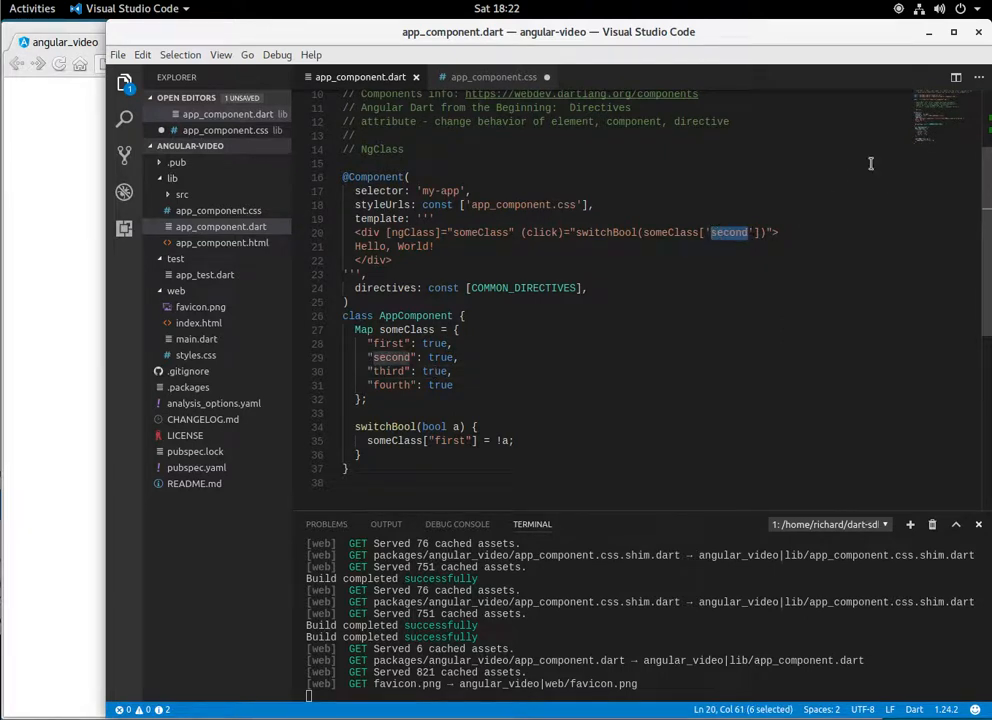
text(first)
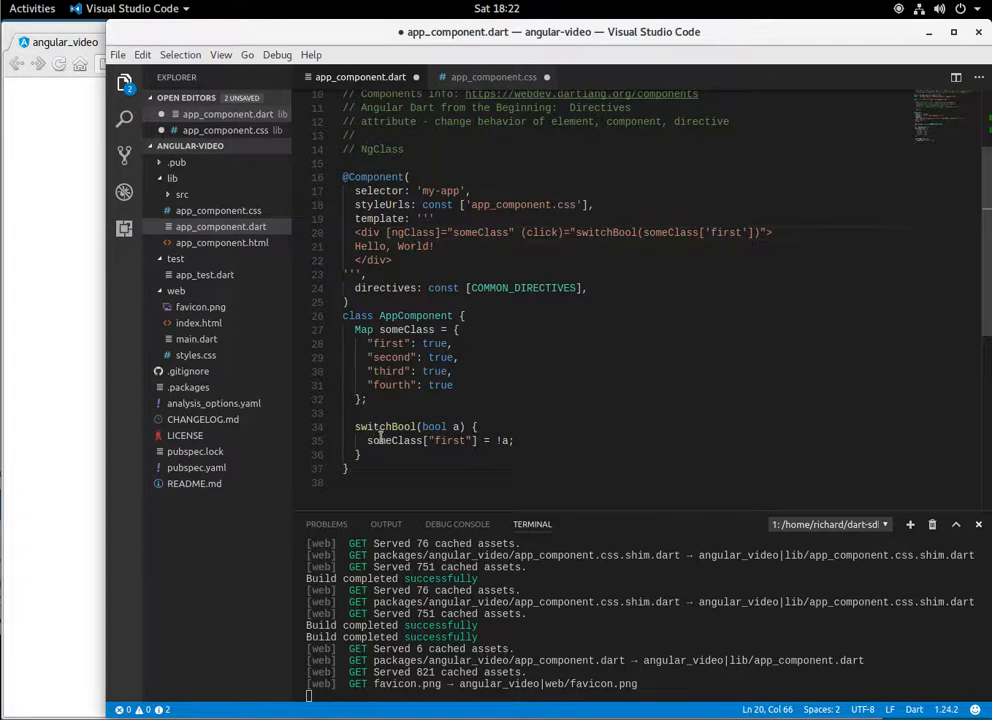
drag(368, 440, 480, 440)
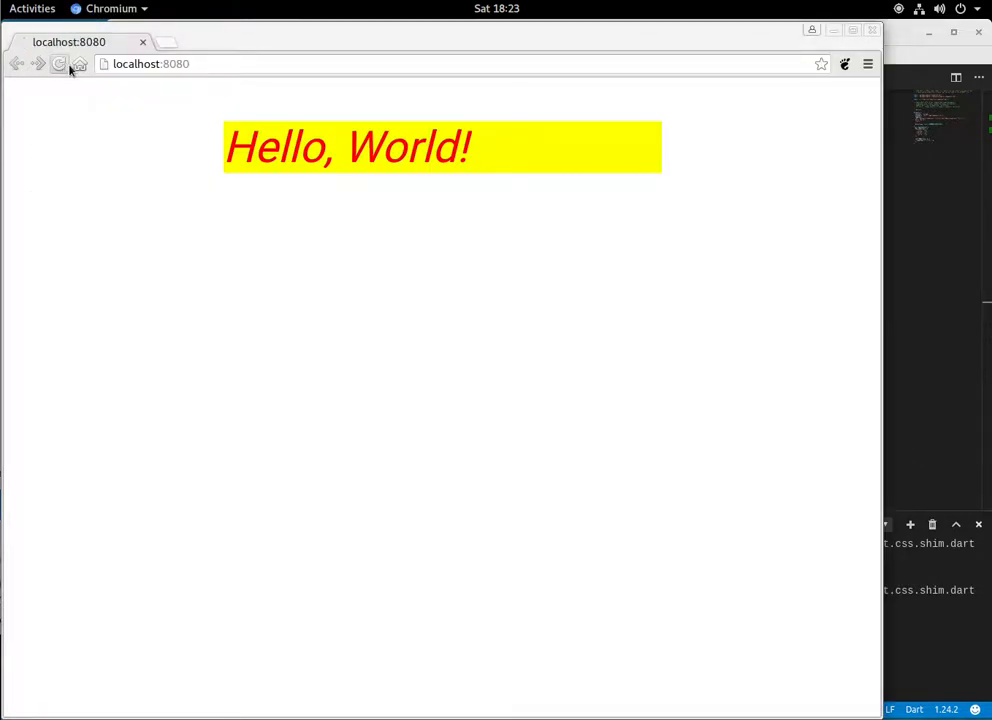
click(59, 64)
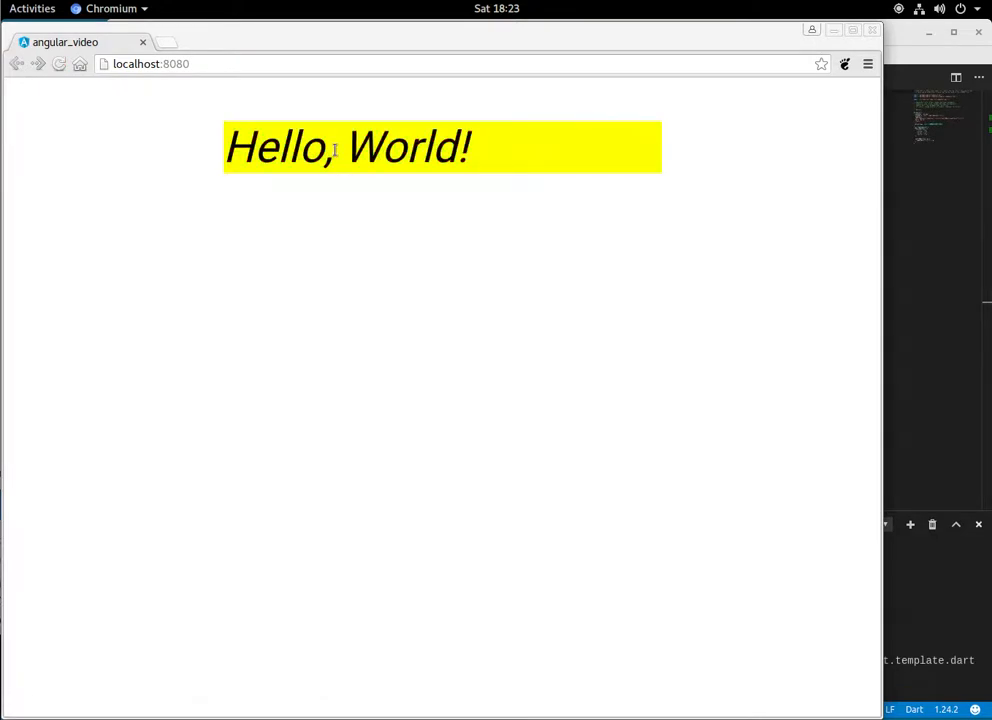
mouse_move(309, 166)
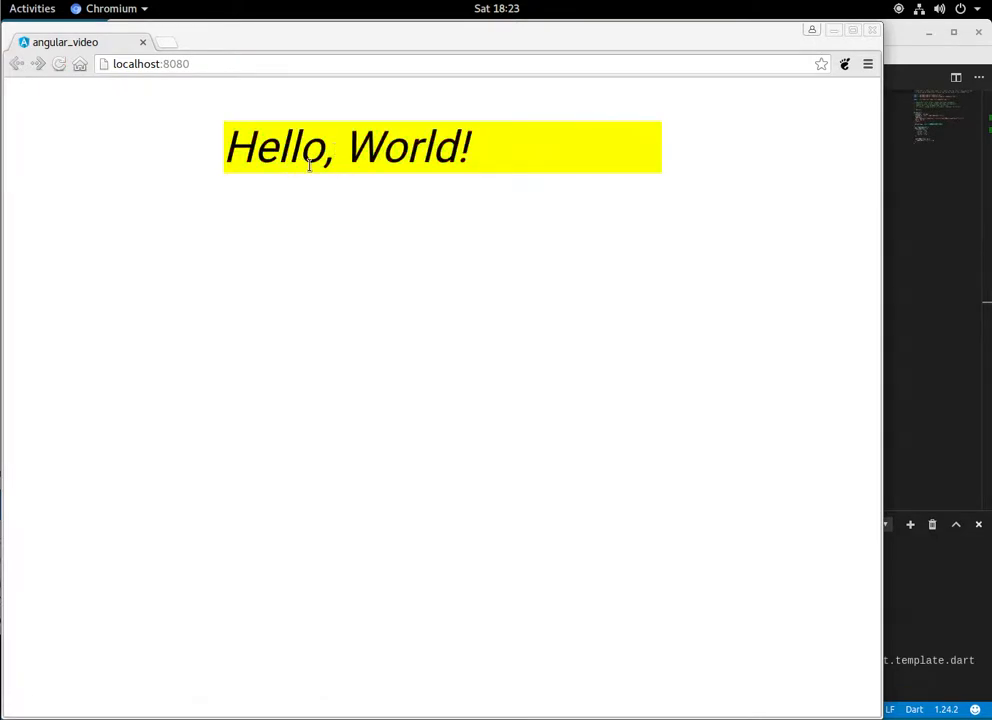
mouse_move(424, 208)
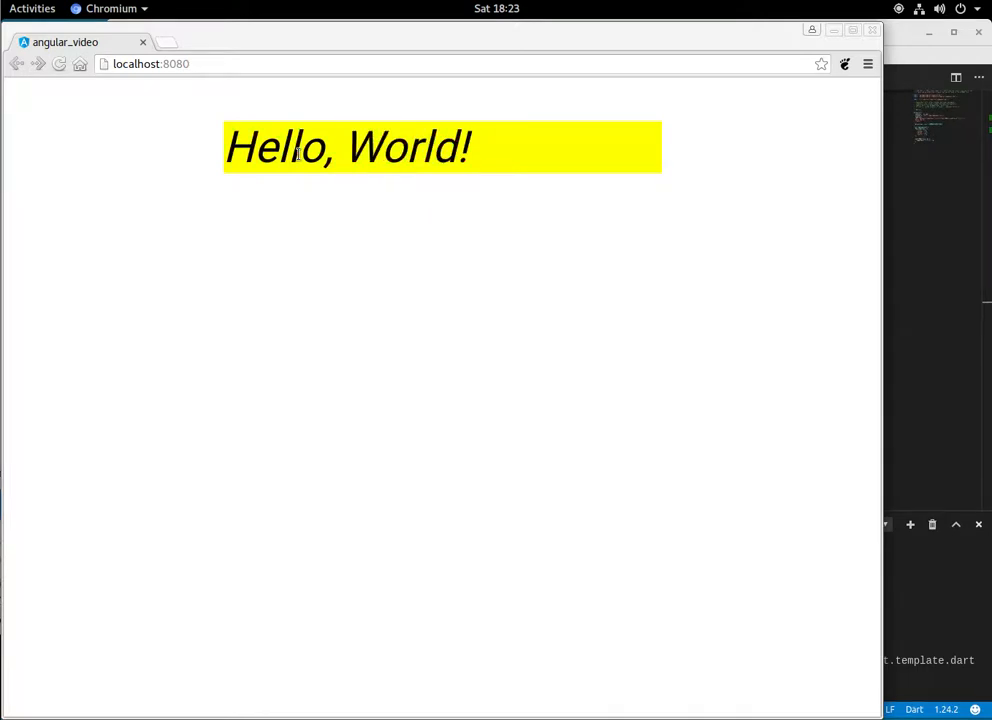
Step: Replace 'first' with 'second' in the click handler and save the component
click(130, 8)
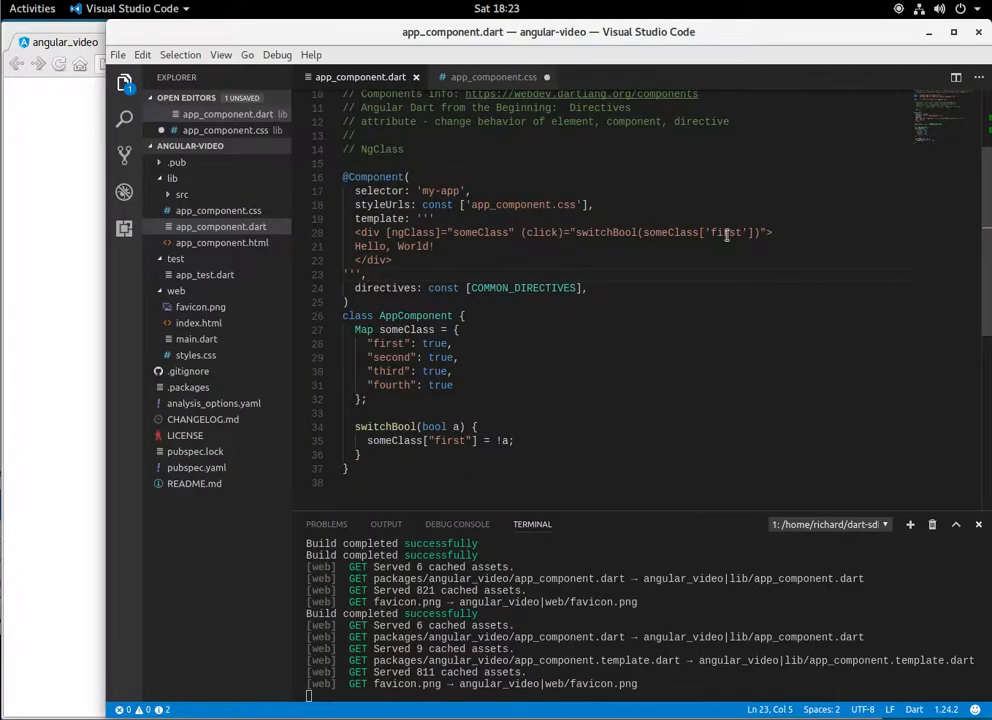
double_click(728, 232)
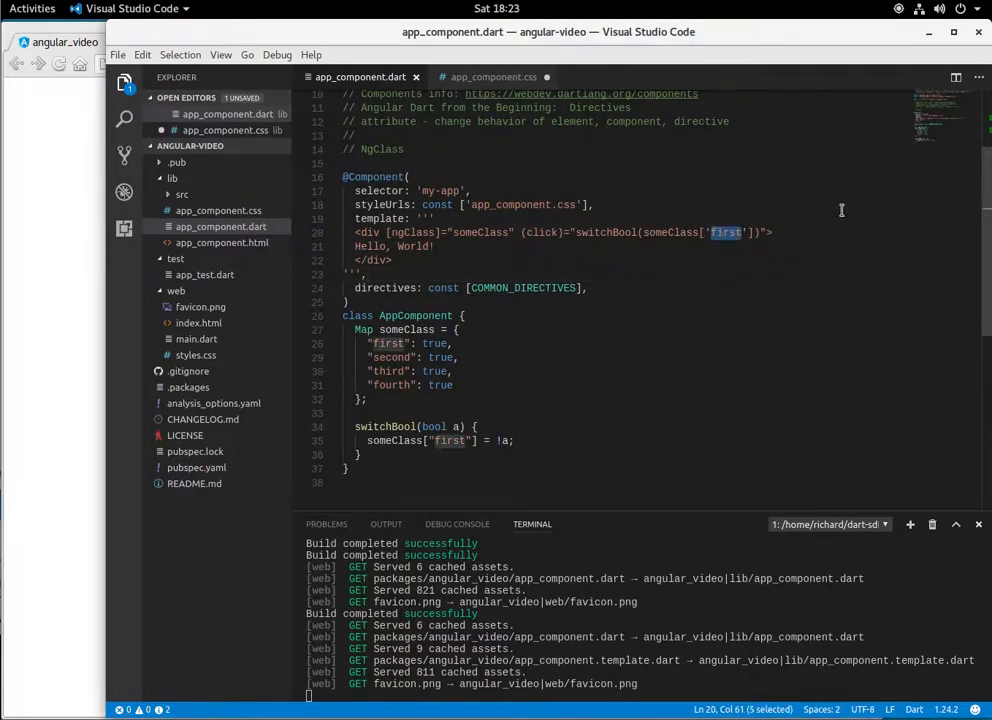
key(Delete)
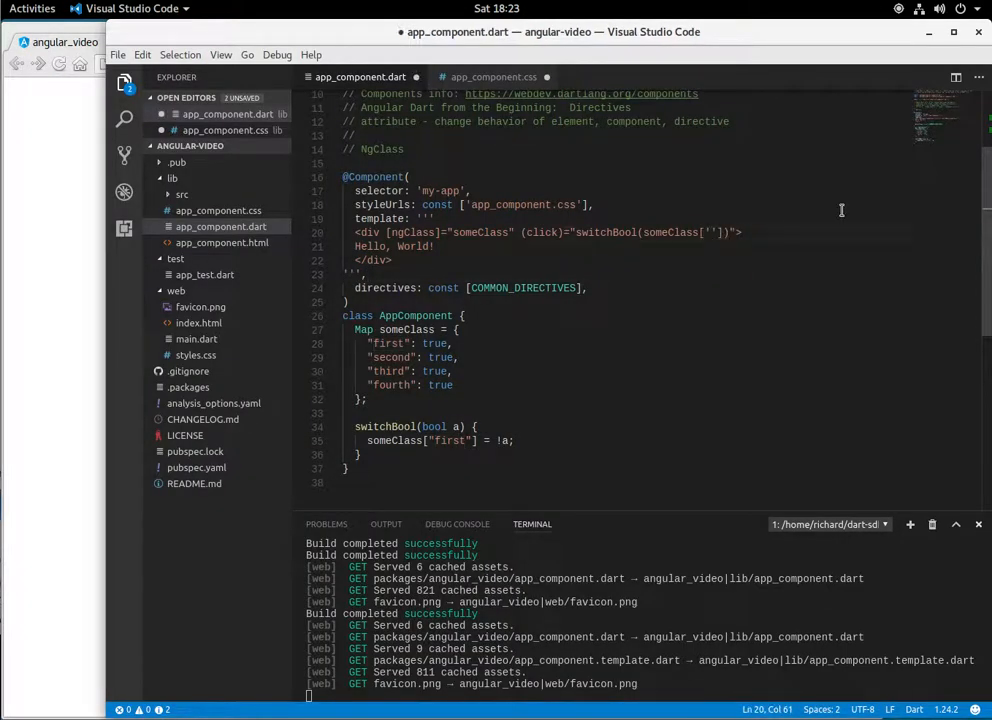
text(awx)
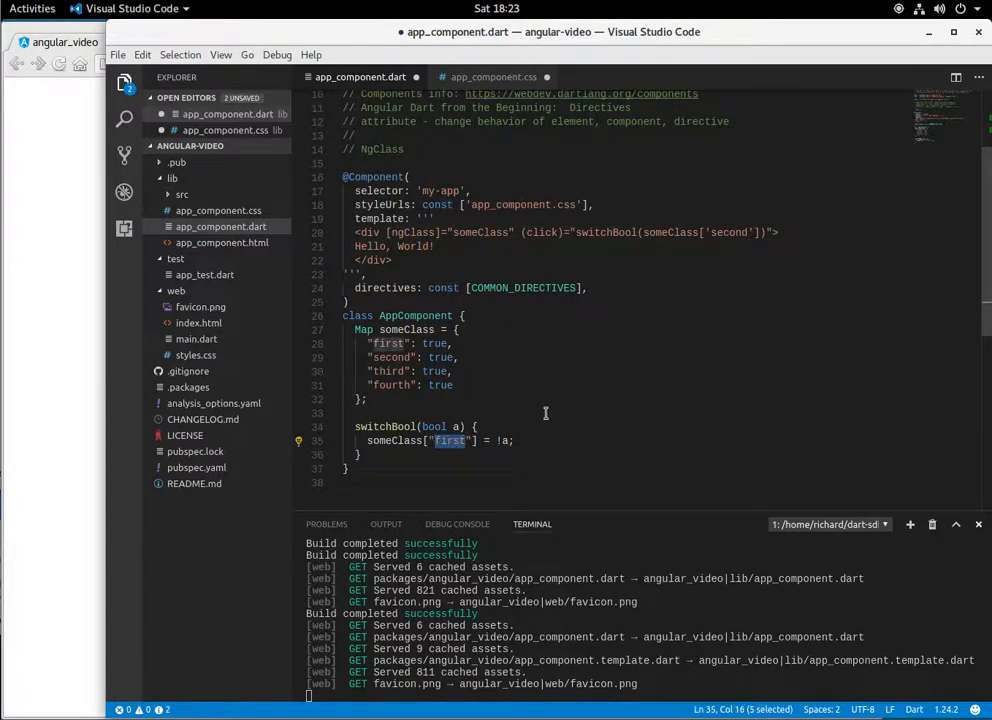
text(second)
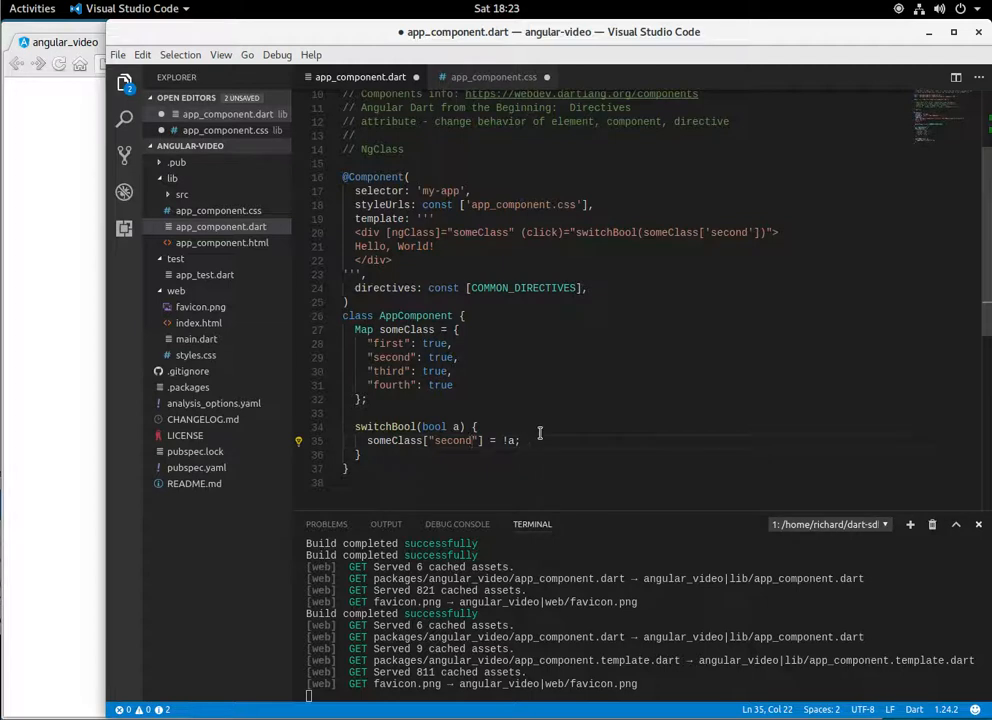
click(126, 55)
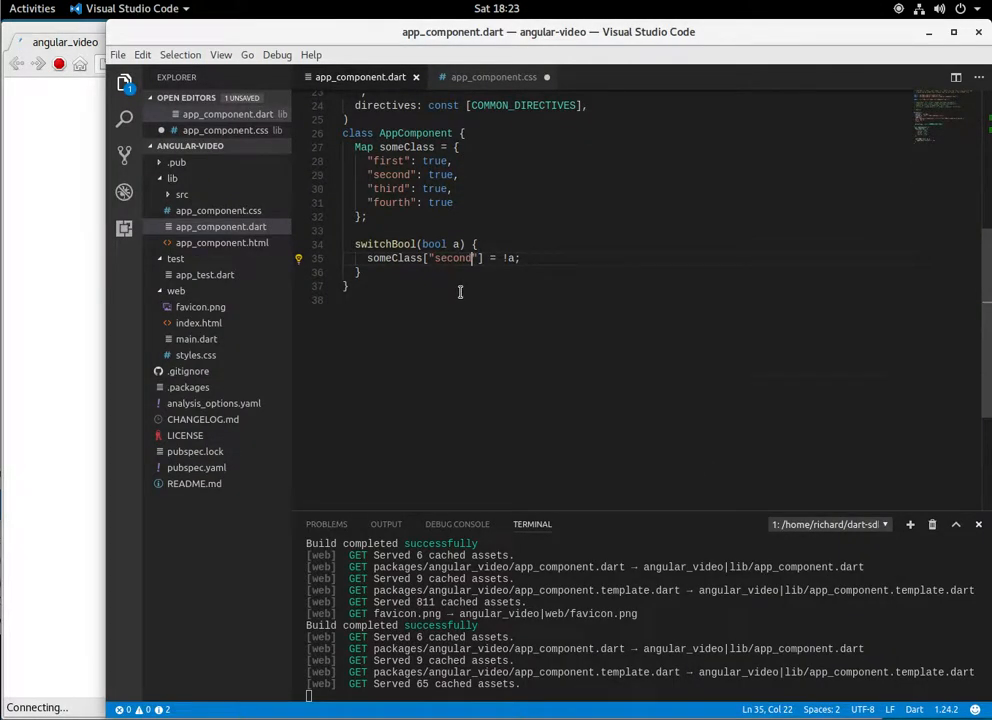
Step: Scroll the reloaded page to check Hello, World! in small red italic text
scroll(up, 3)
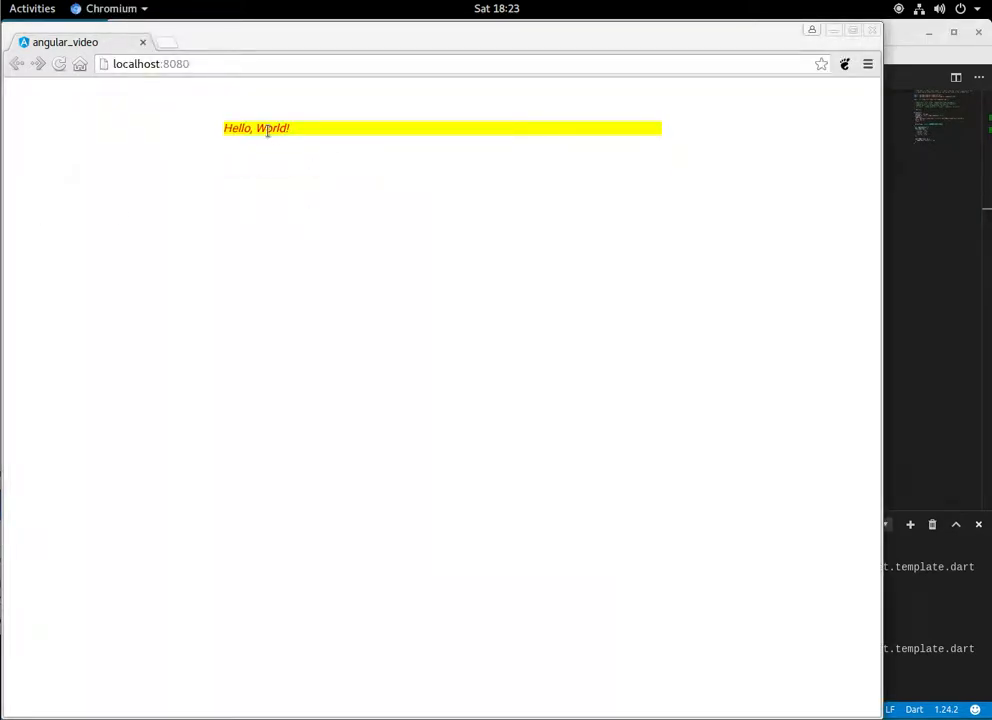
mouse_move(288, 148)
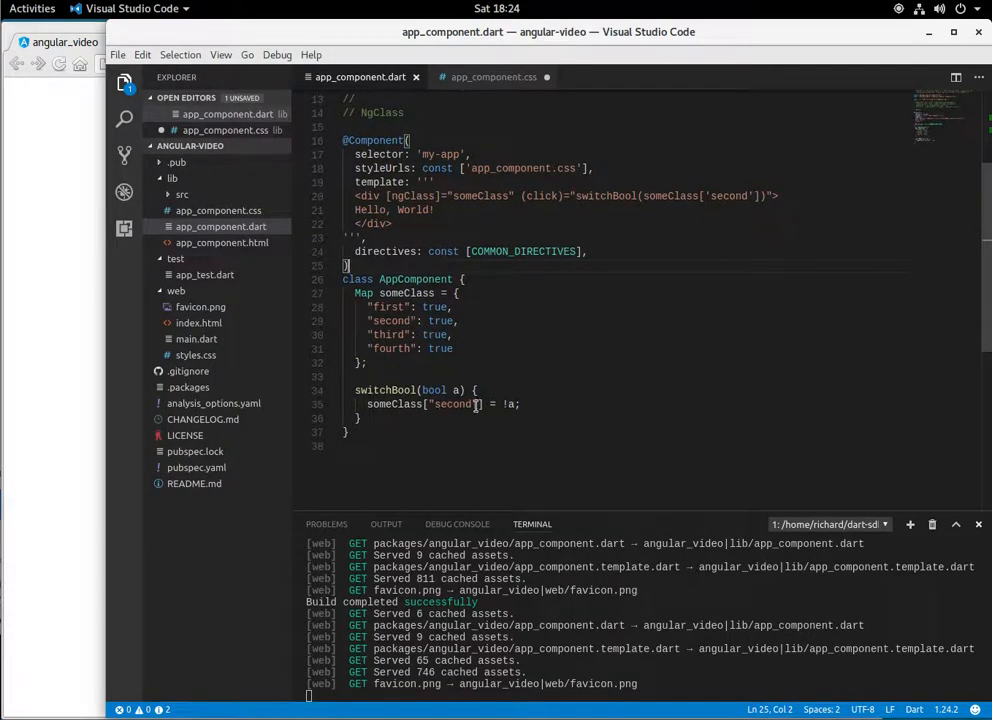
Step: Replace 'second' with 'fourth' in switchBool and the click binding
click(475, 404)
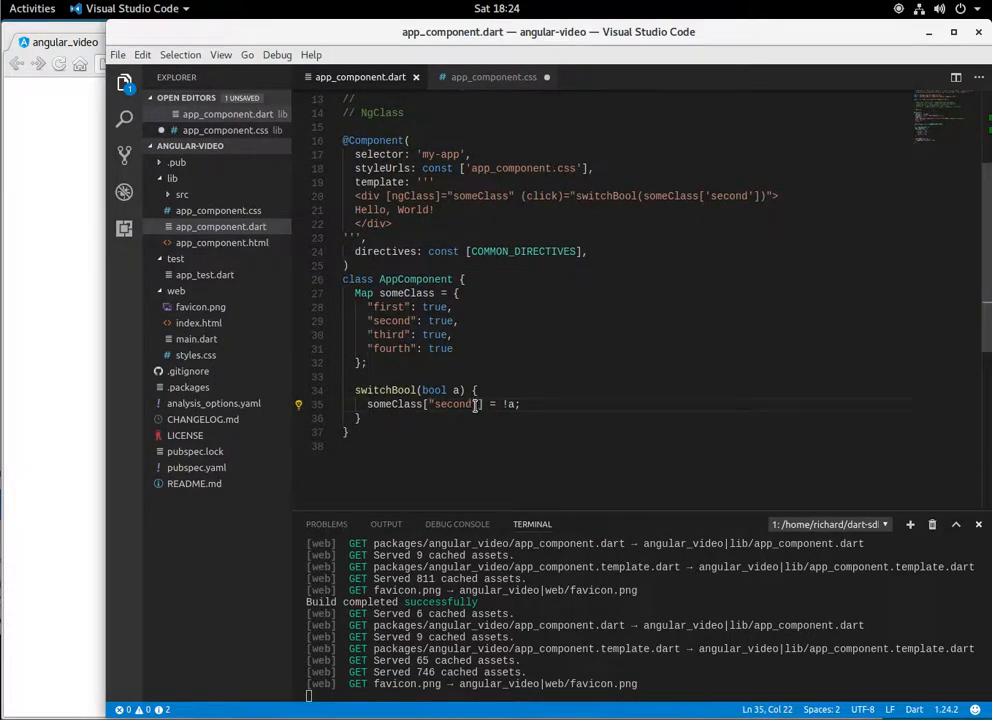
double_click(454, 404)
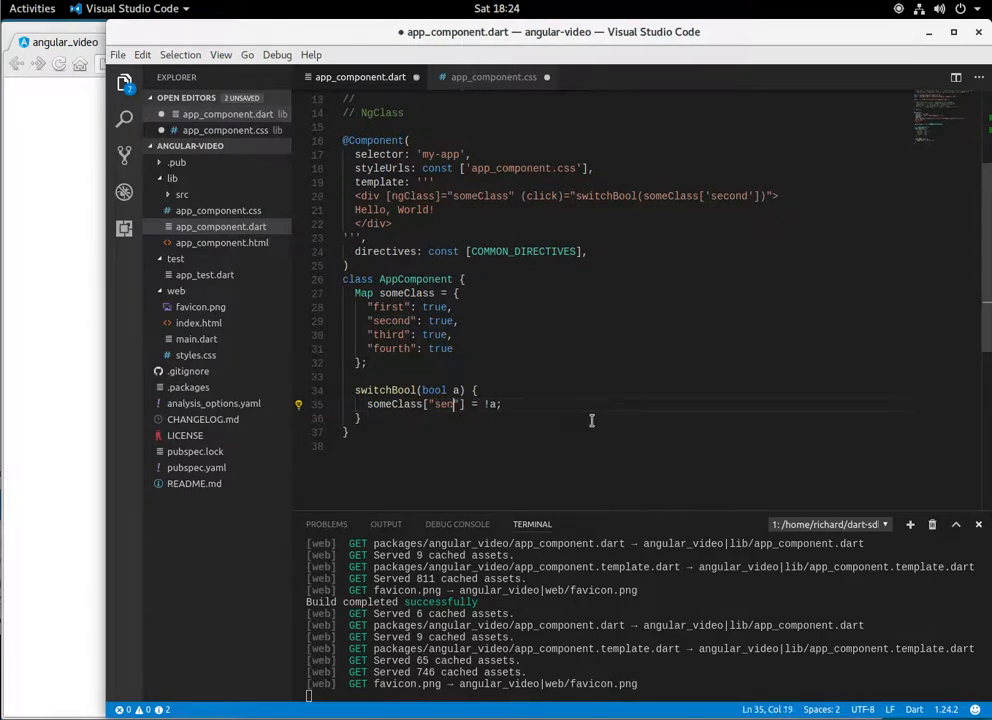
text(fourth)
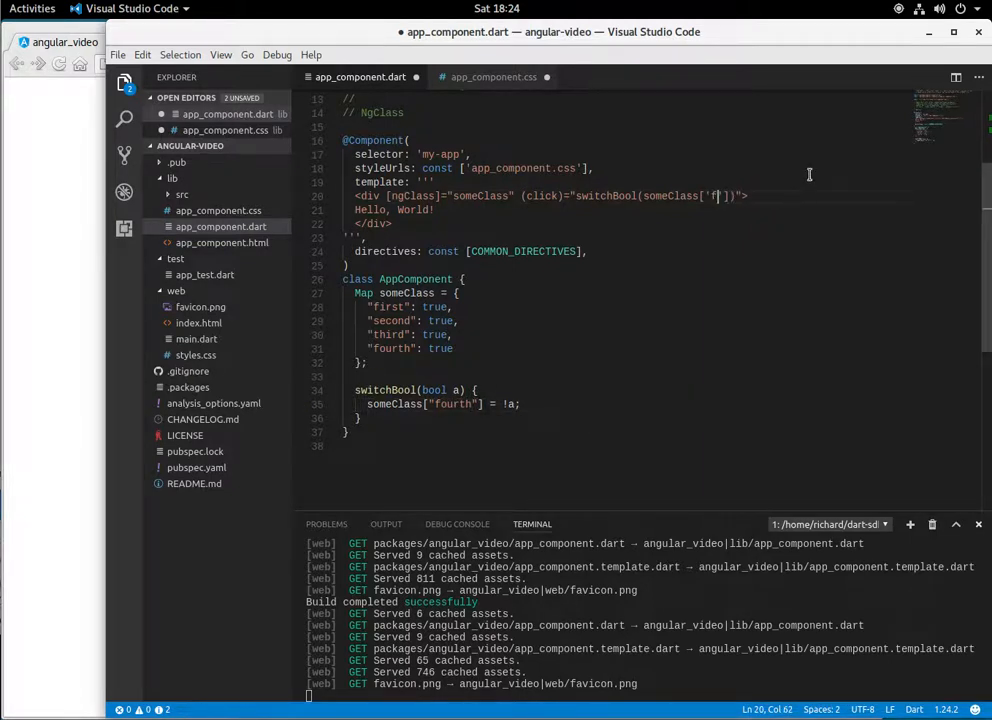
text(ourth)
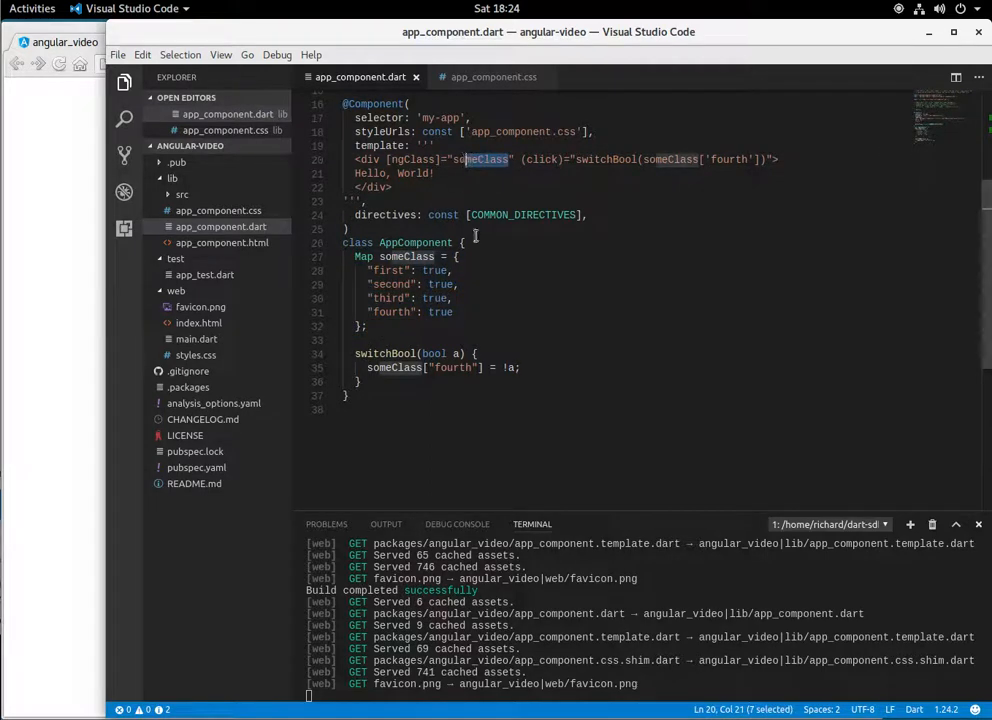
mouse_move(488, 349)
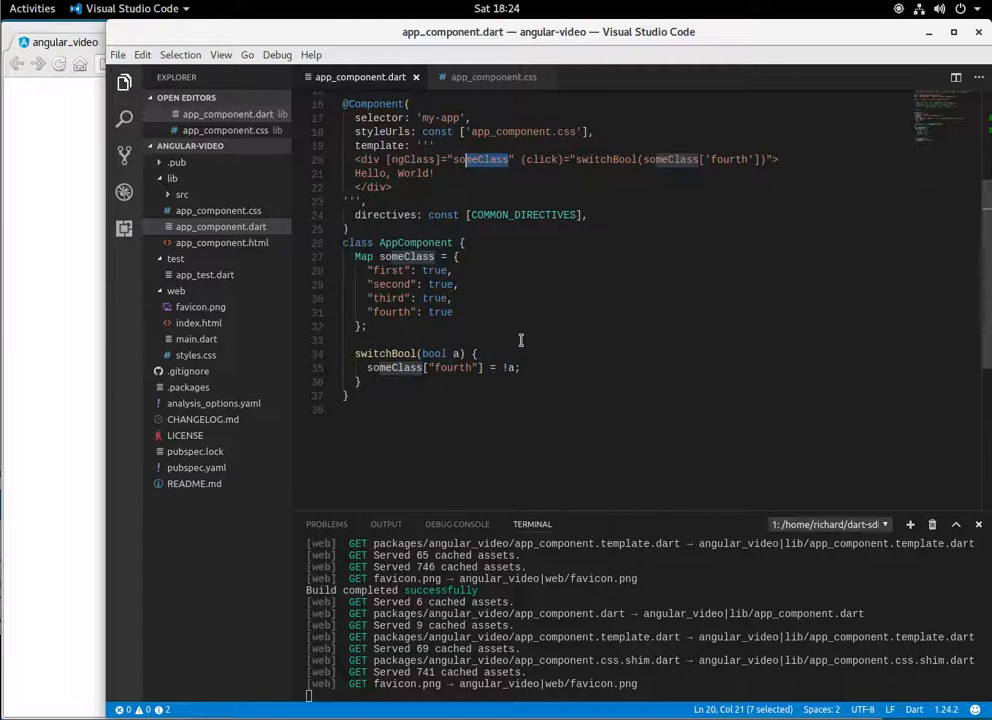
mouse_move(576, 306)
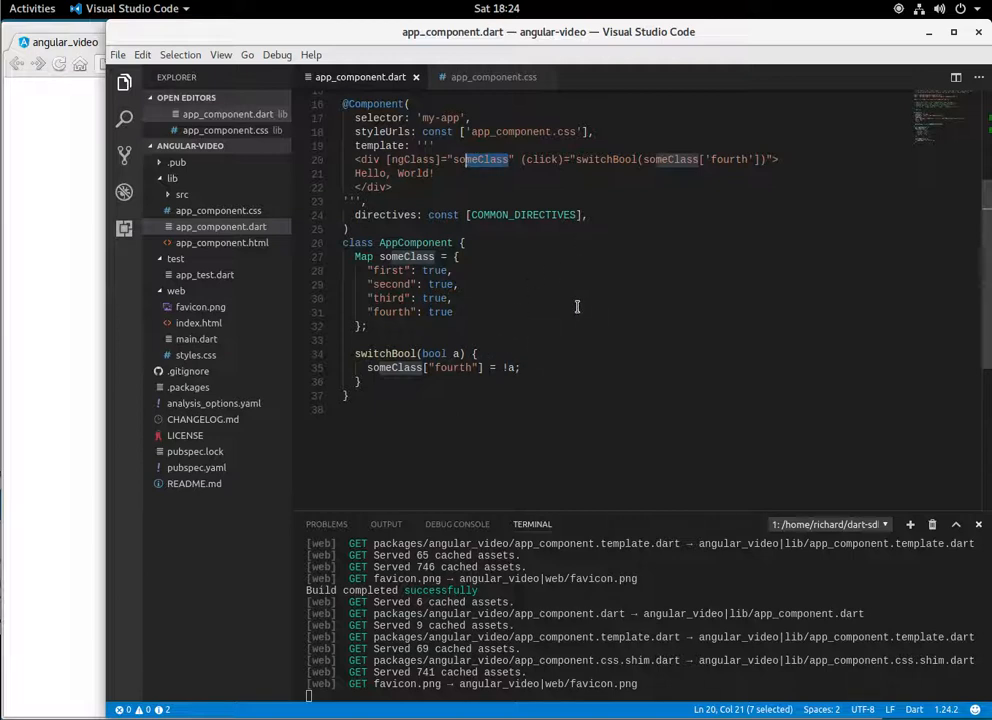